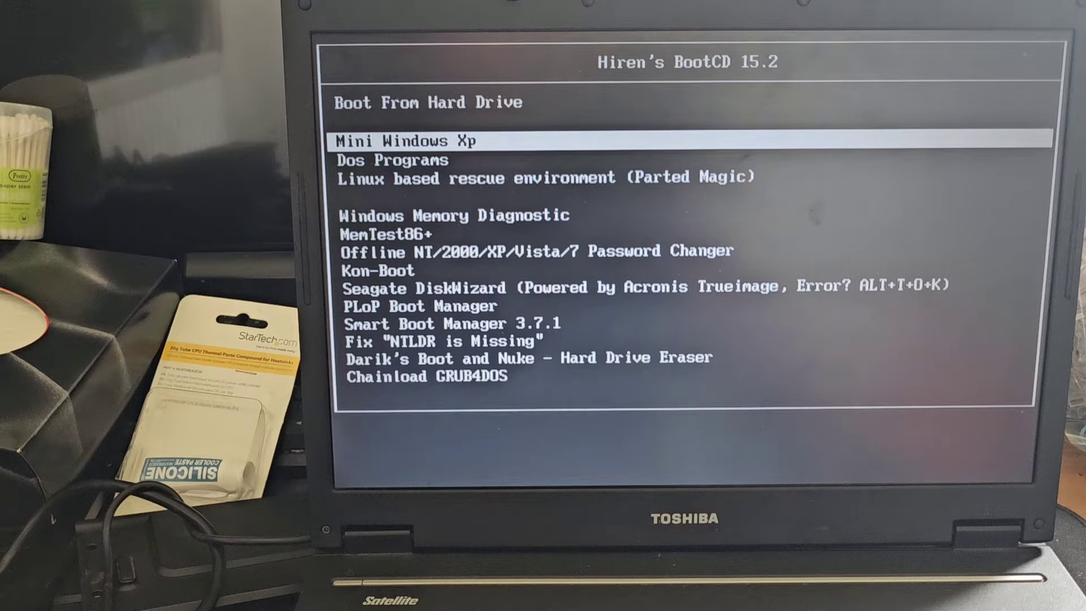
Step: Boot the Mini Windows Xp environment from the Hiren's BootCD menu
{"action": "key", "text": "up"}
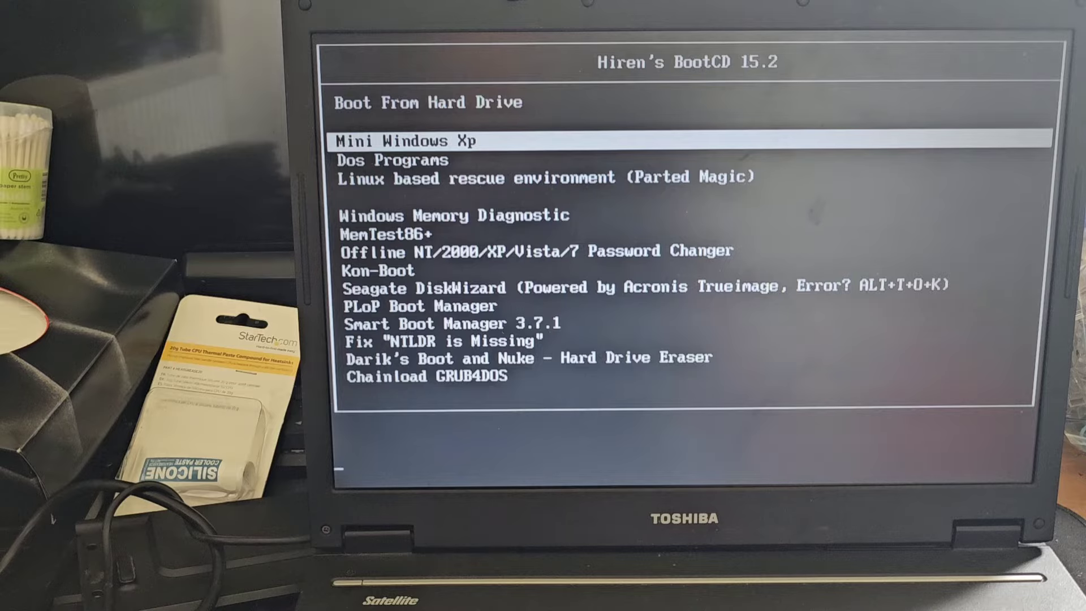
{"action": "key", "text": "enter"}
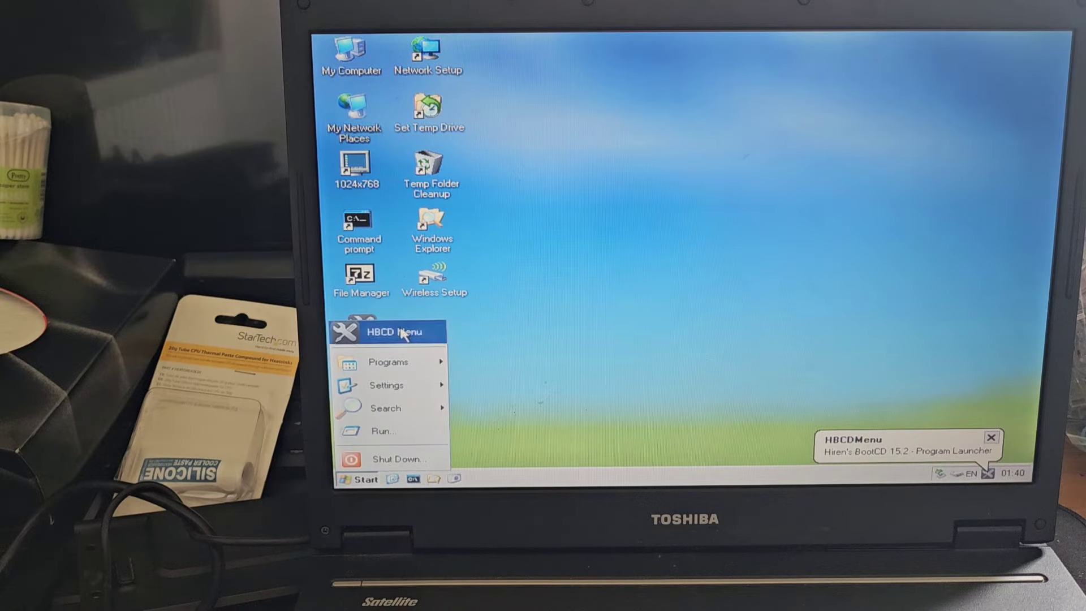
{"action": "mouse_move", "coordinate": [388, 362]}
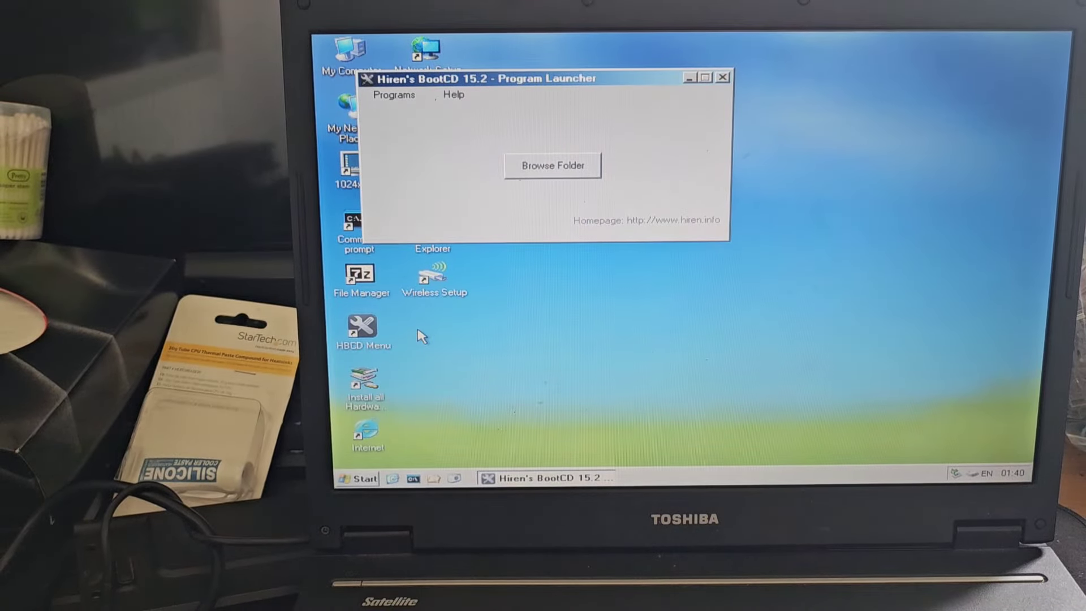
{"action": "mouse_move", "coordinate": [445, 125]}
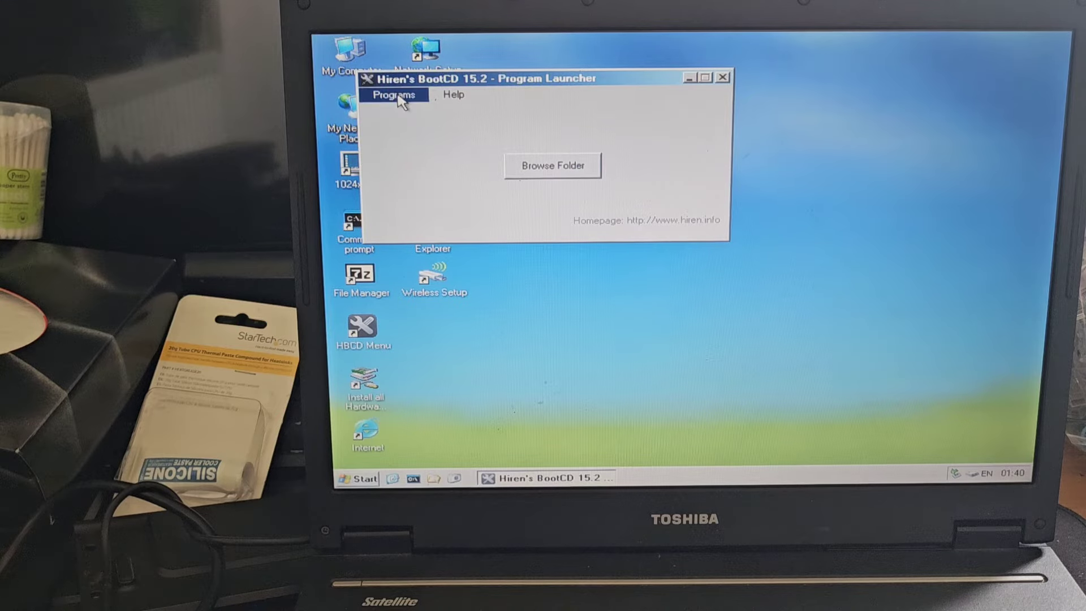
Step: Launch NTPWEdit from Programs > Passwords / Keys > Windows Login
{"action": "left_click", "coordinate": [395, 95]}
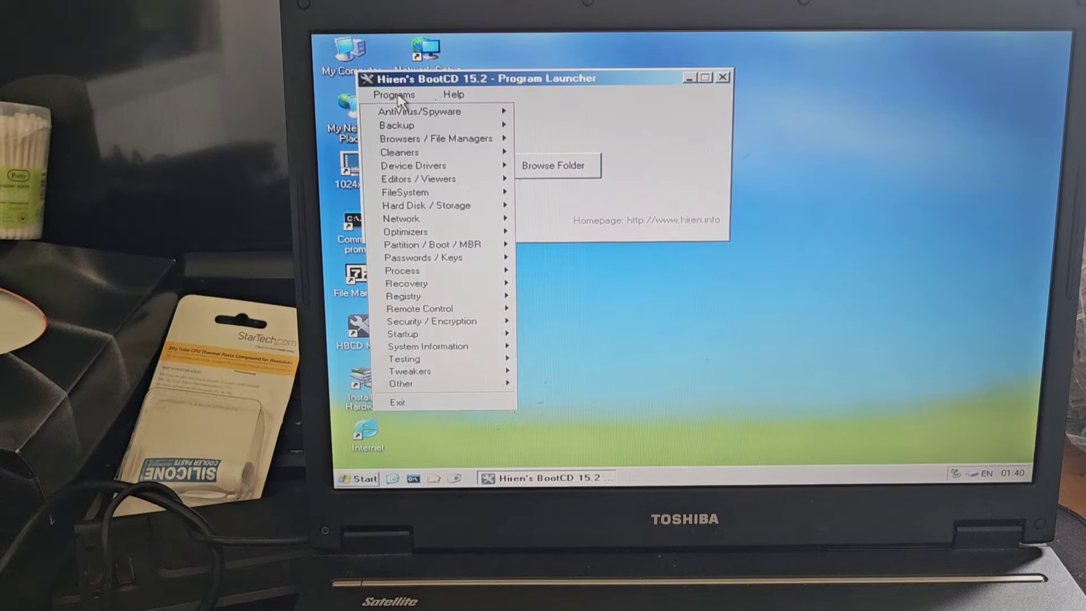
{"action": "mouse_move", "coordinate": [421, 244]}
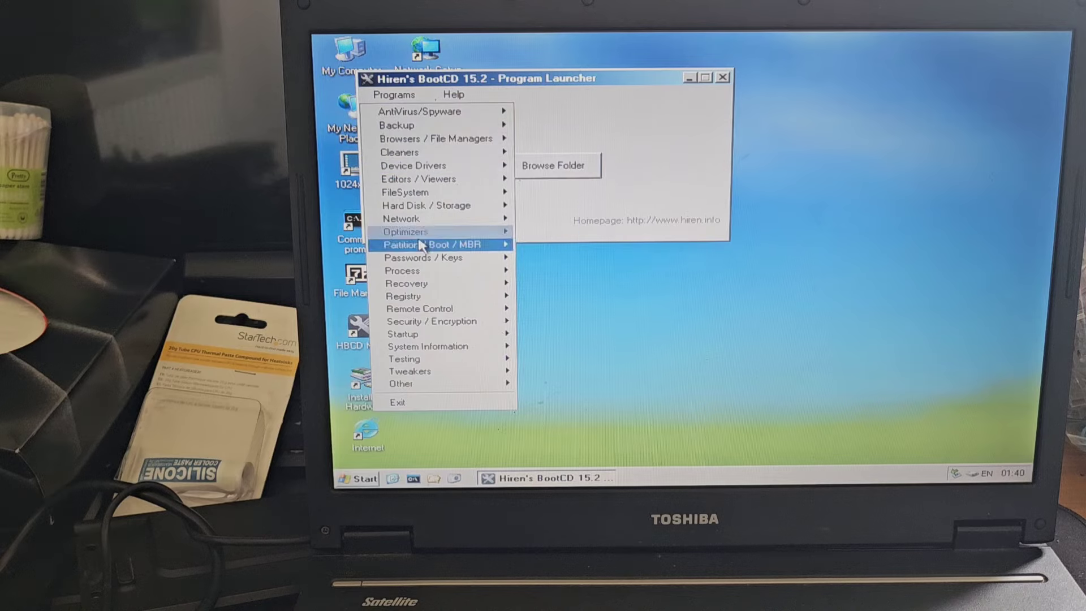
{"action": "mouse_move", "coordinate": [421, 257]}
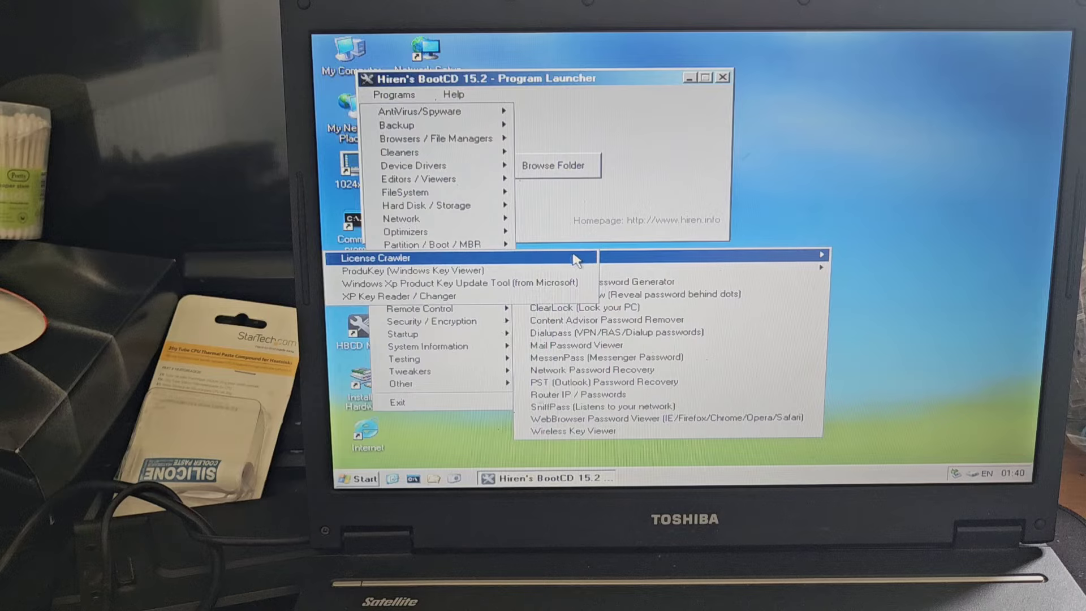
{"action": "mouse_move", "coordinate": [447, 257]}
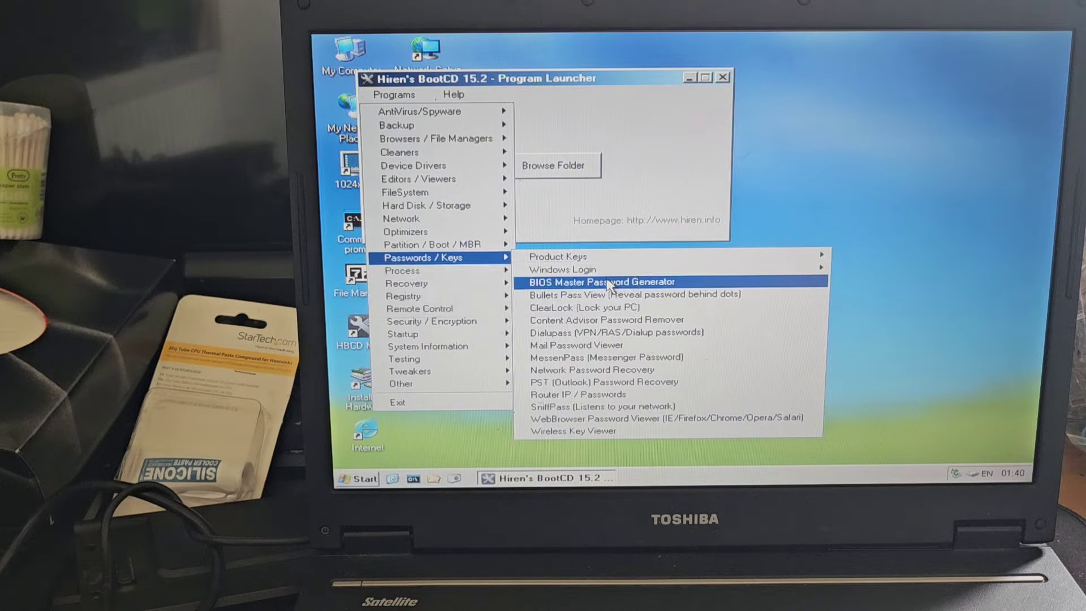
{"action": "mouse_move", "coordinate": [562, 269]}
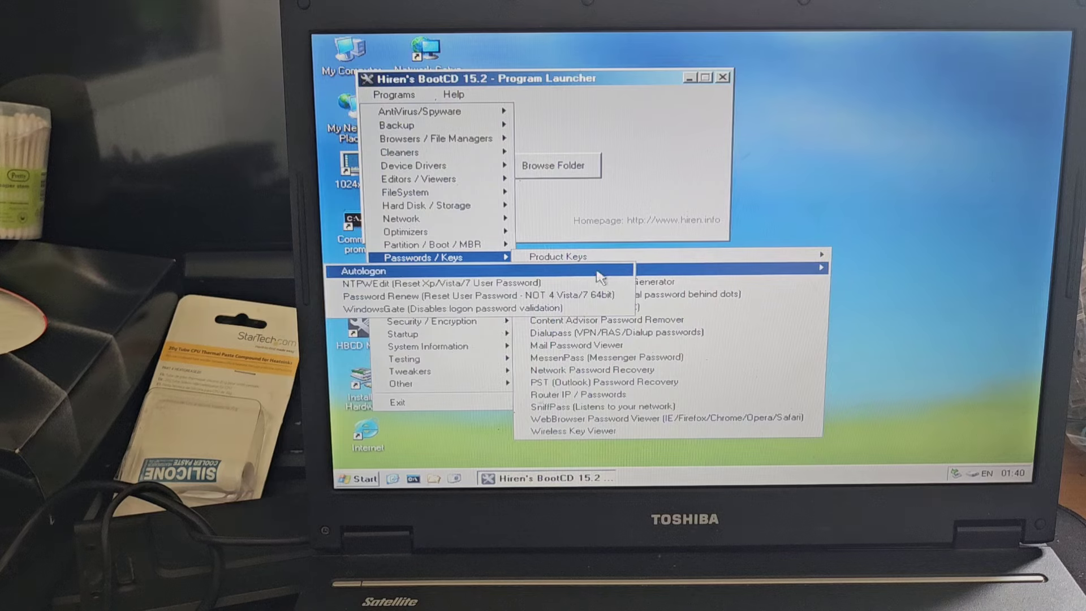
{"action": "left_click", "coordinate": [441, 283]}
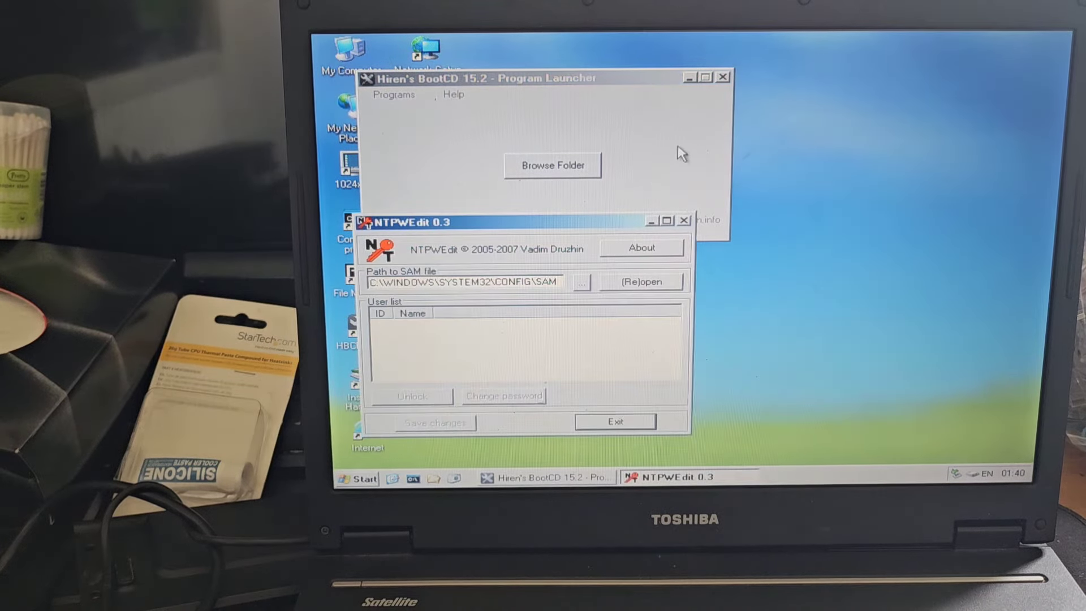
{"action": "mouse_move", "coordinate": [678, 211]}
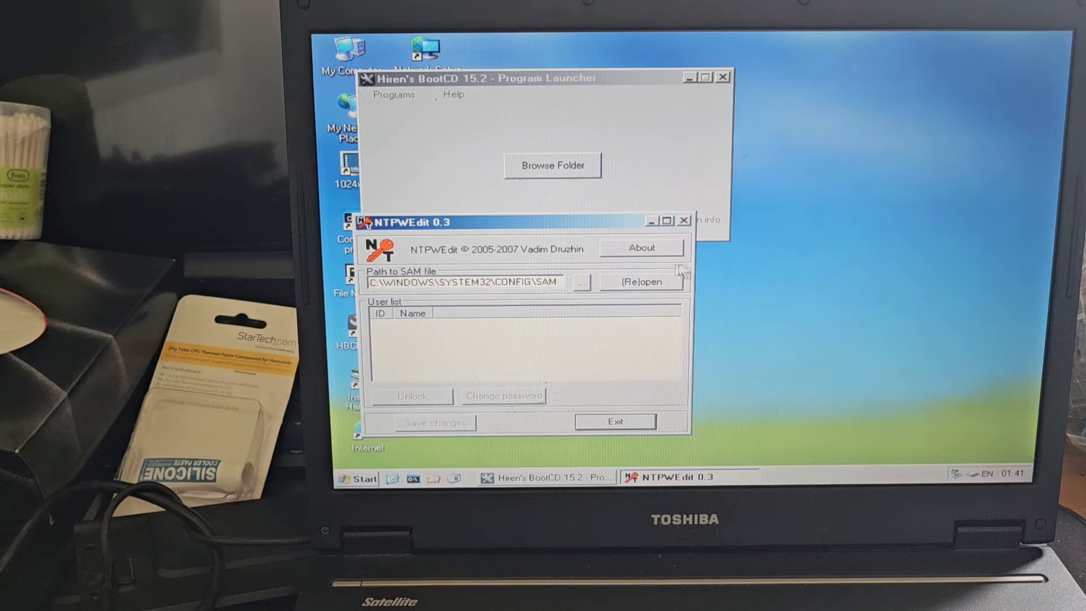
Step: Load the SAM file and blank the Administrator account's password
{"action": "left_click", "coordinate": [640, 281]}
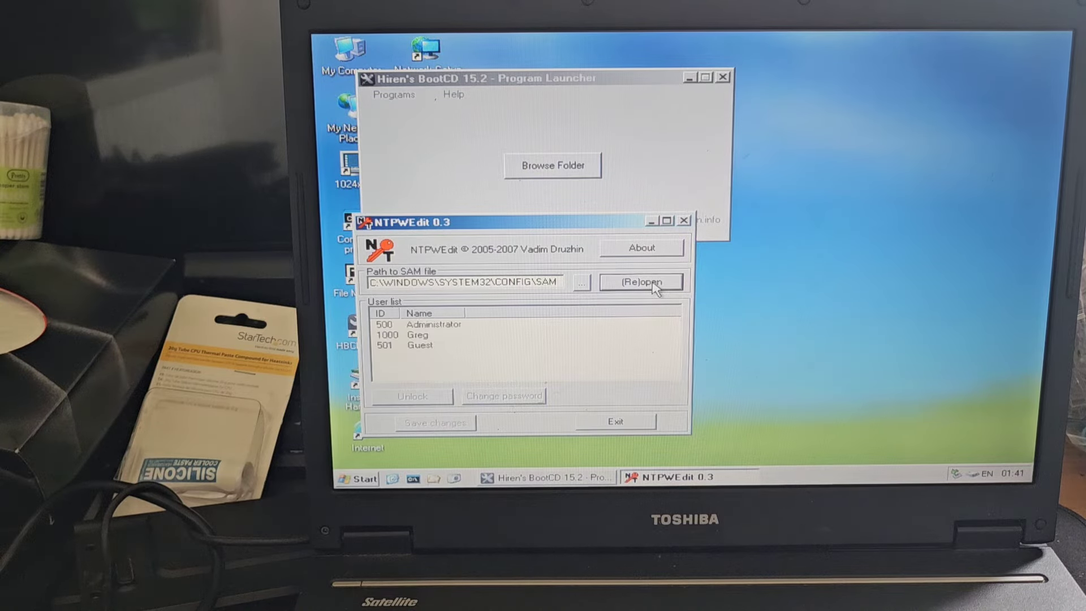
{"action": "mouse_move", "coordinate": [454, 332]}
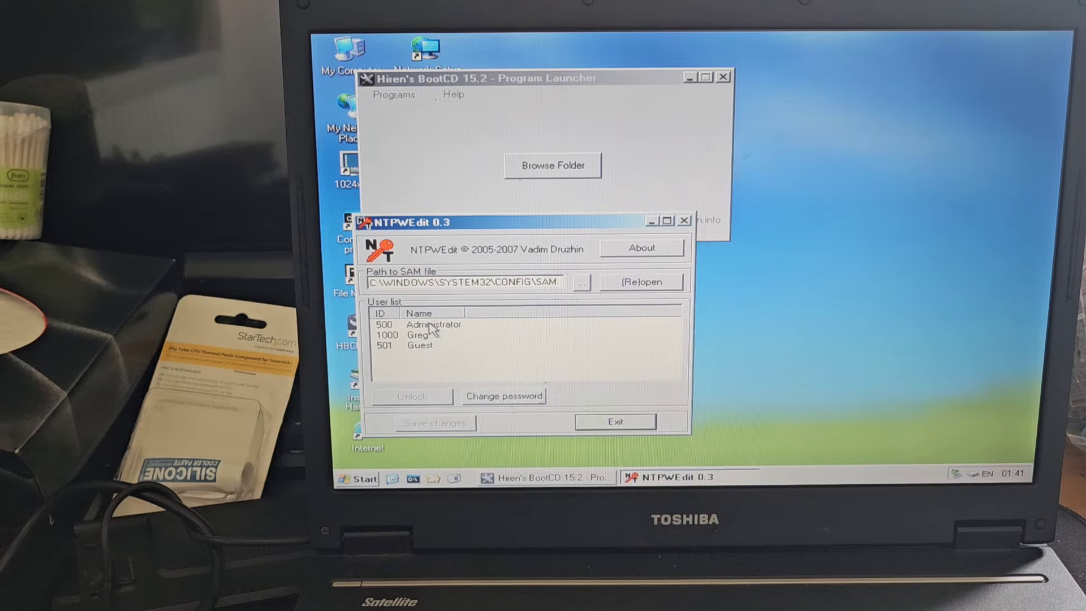
{"action": "left_click", "coordinate": [432, 324]}
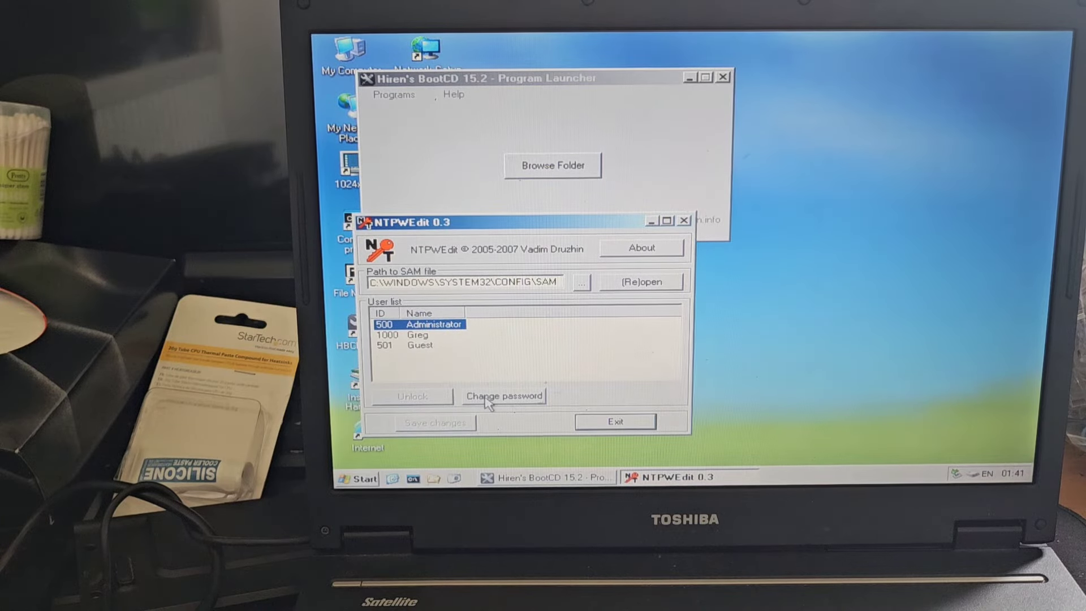
{"action": "left_click", "coordinate": [501, 396]}
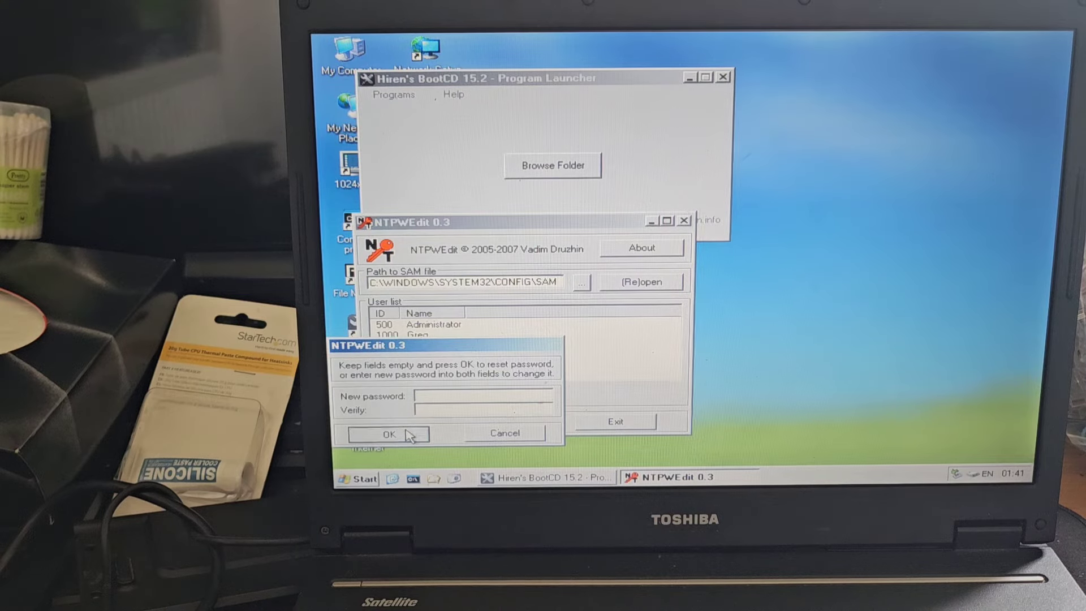
{"action": "left_click", "coordinate": [388, 435]}
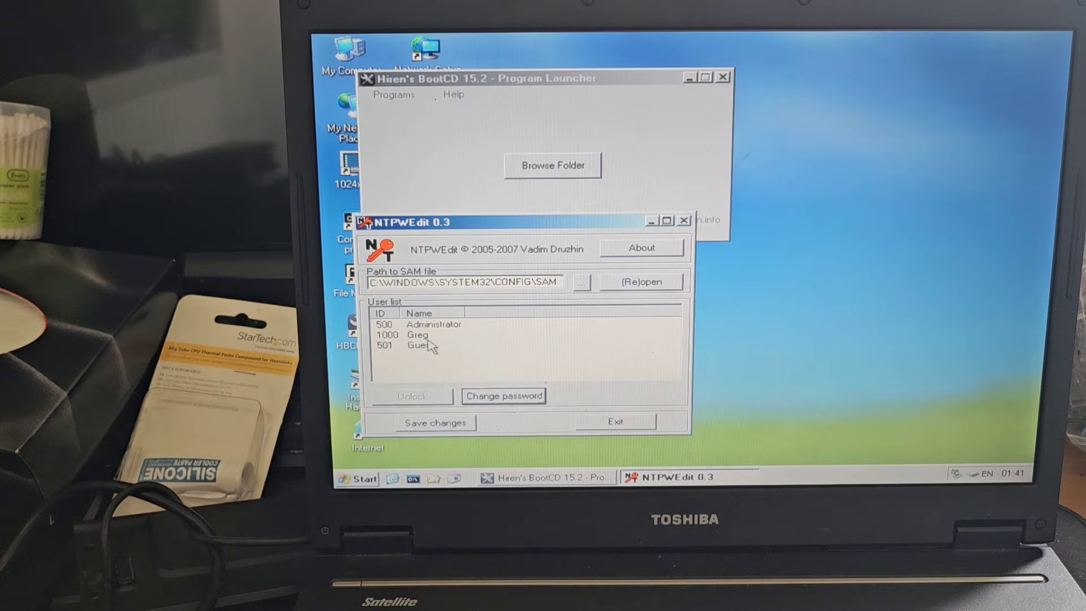
Step: Blank the password of the ordinary user account with ID 1000
{"action": "left_click", "coordinate": [415, 335]}
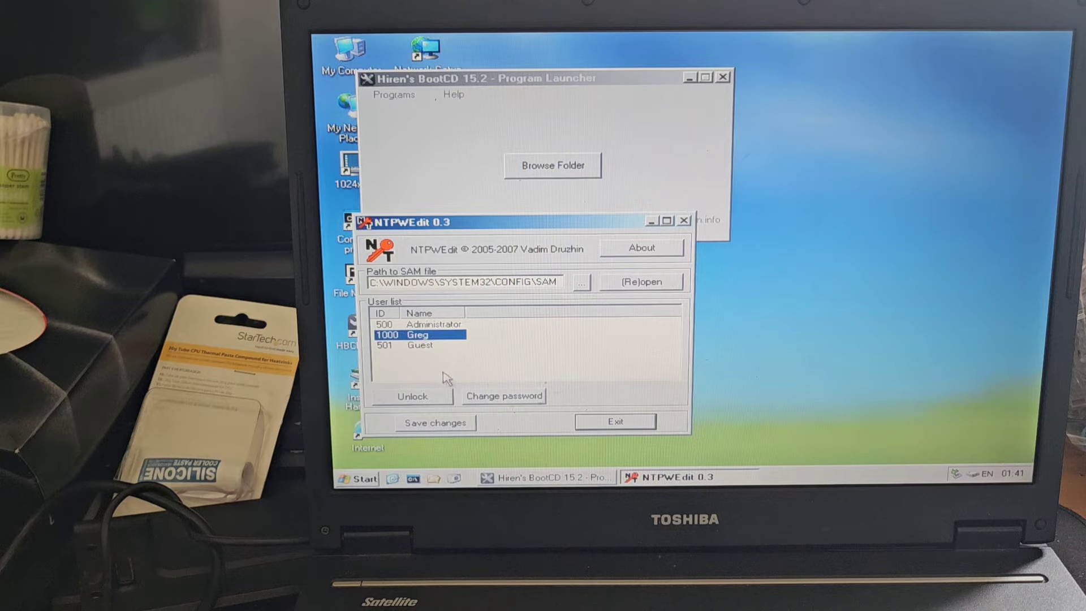
{"action": "left_click", "coordinate": [503, 396]}
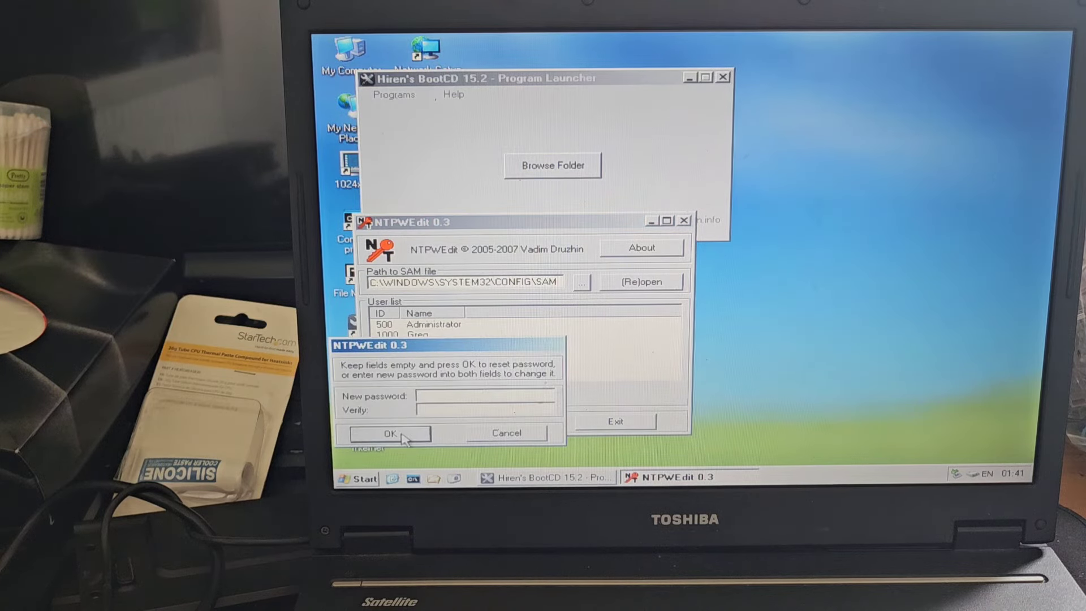
{"action": "left_click", "coordinate": [388, 432]}
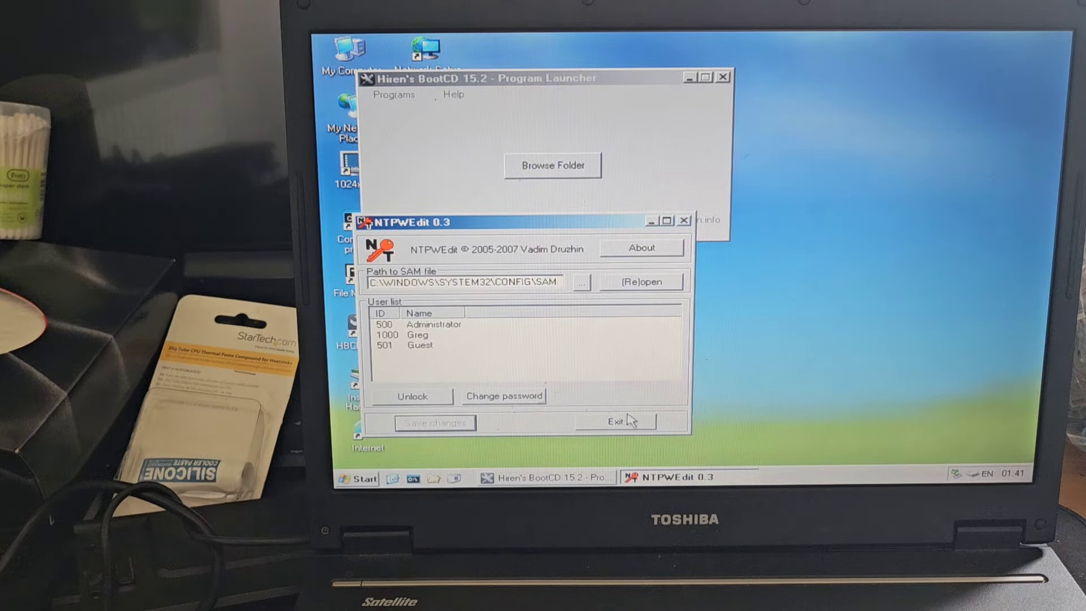
Step: Save NTPWEdit changes and close the Program Launcher window
{"action": "left_click", "coordinate": [612, 422]}
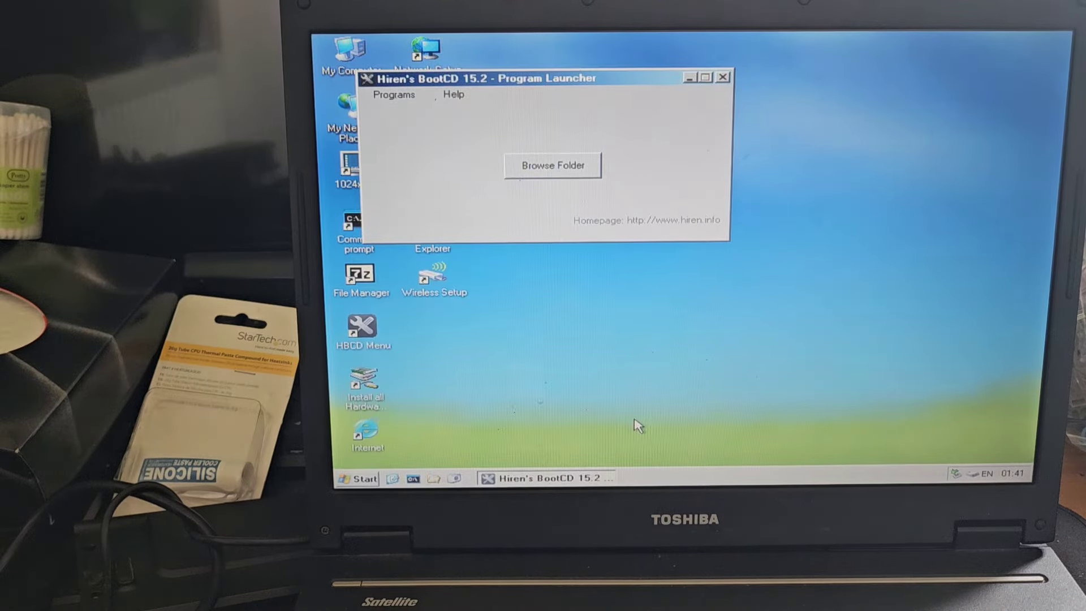
{"action": "mouse_move", "coordinate": [711, 94]}
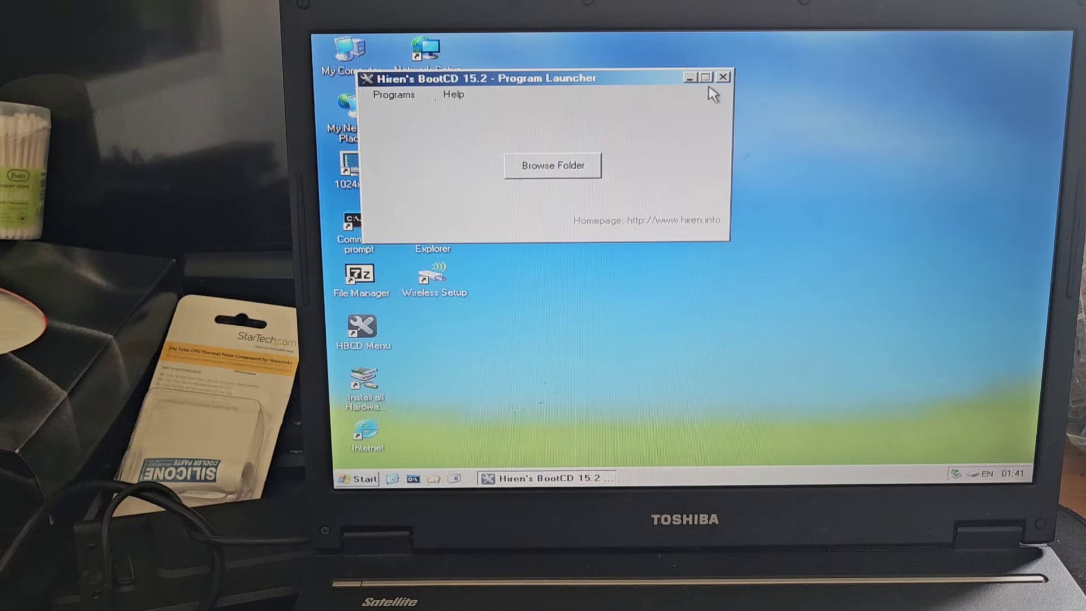
{"action": "left_click", "coordinate": [726, 76]}
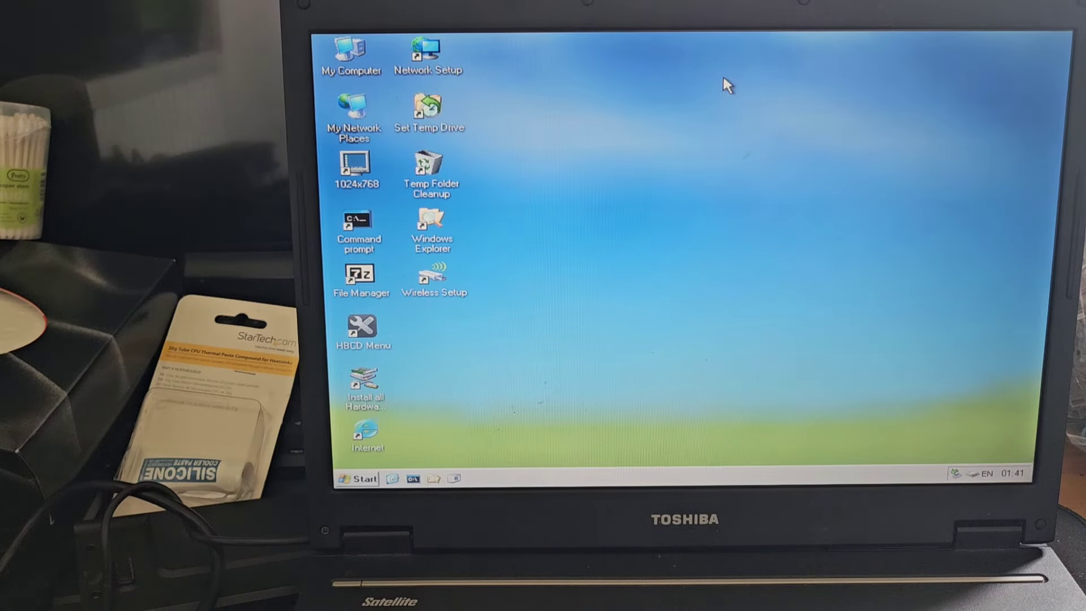
{"action": "mouse_move", "coordinate": [398, 457]}
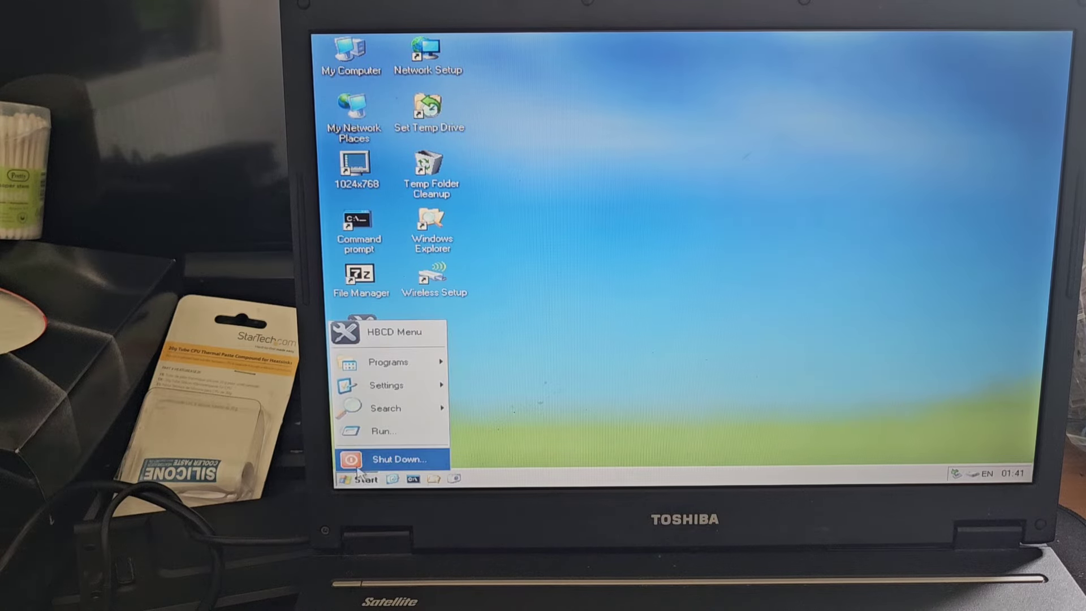
Step: Choose Restart in the Shut Down dialog to reboot into Windows Vista
{"action": "left_click", "coordinate": [391, 459]}
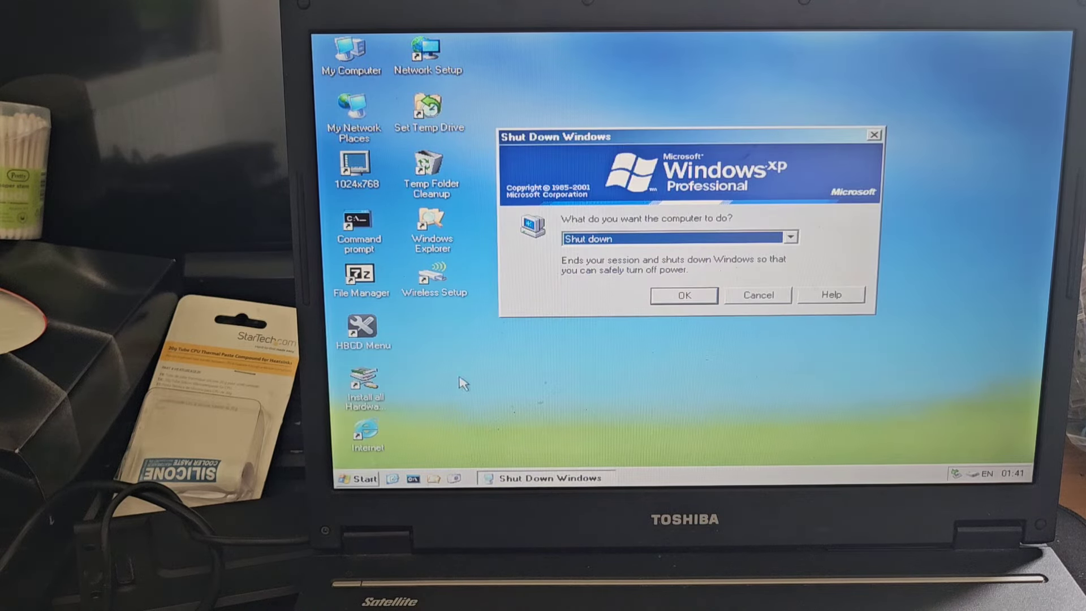
{"action": "mouse_move", "coordinate": [693, 248]}
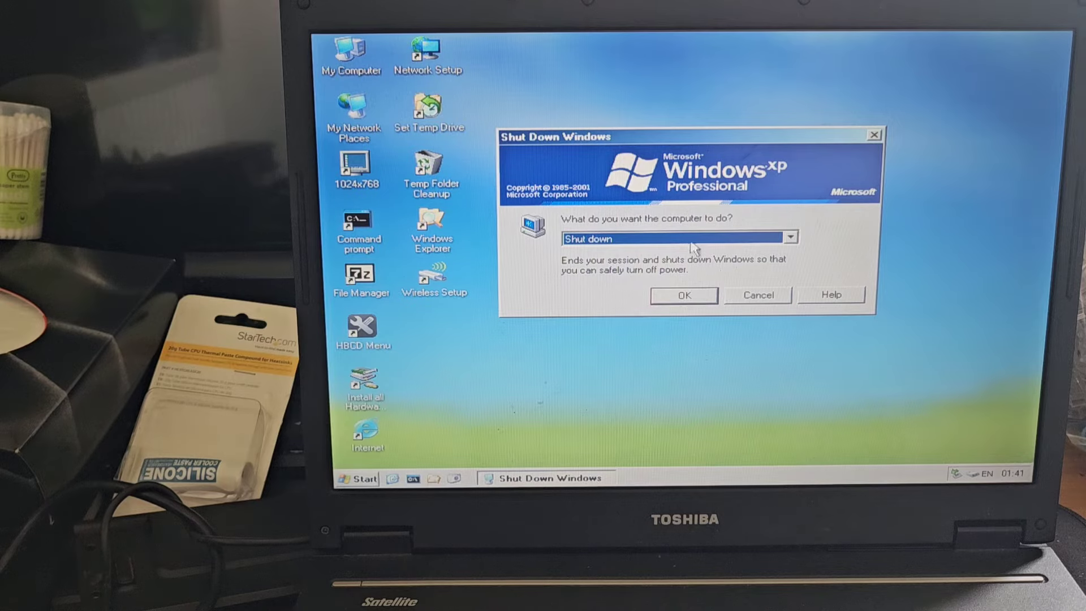
{"action": "left_click", "coordinate": [789, 237]}
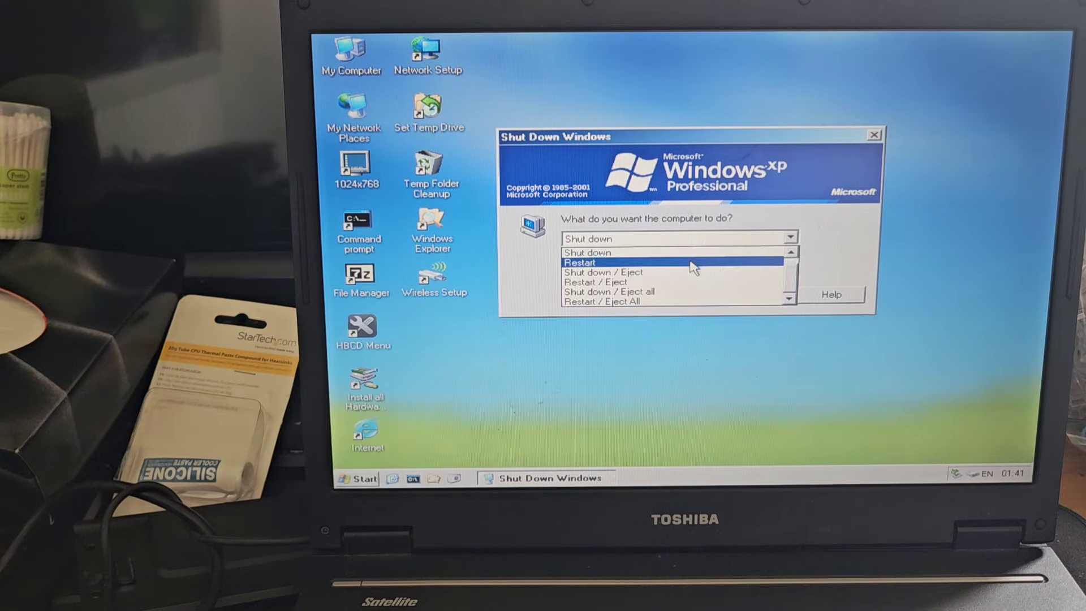
{"action": "left_click", "coordinate": [872, 134]}
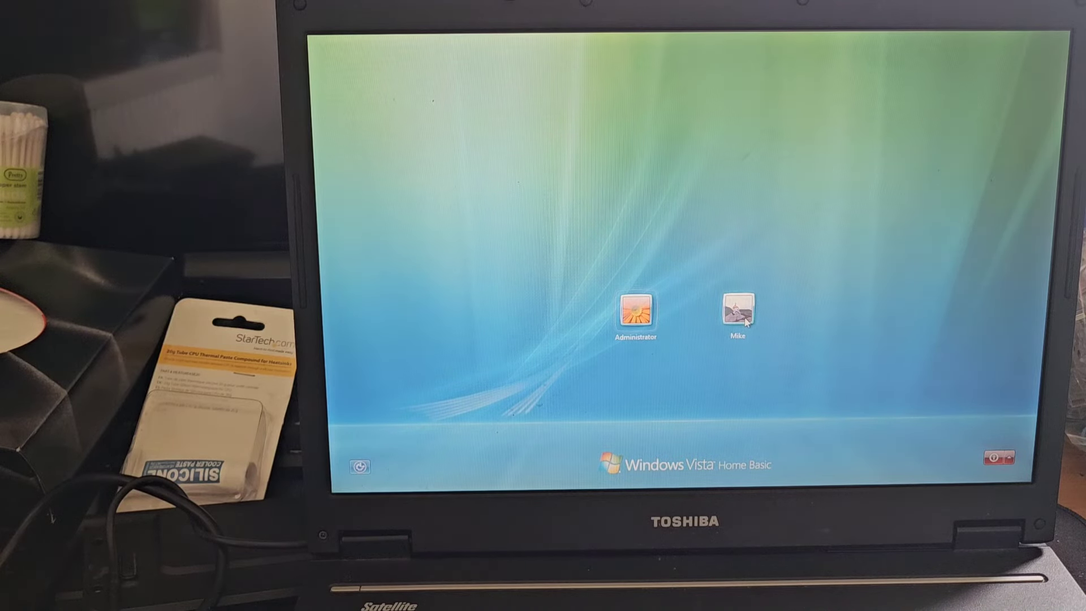
Step: Sign in to the Mike account with no password and reach its desktop
{"action": "left_click", "coordinate": [737, 313]}
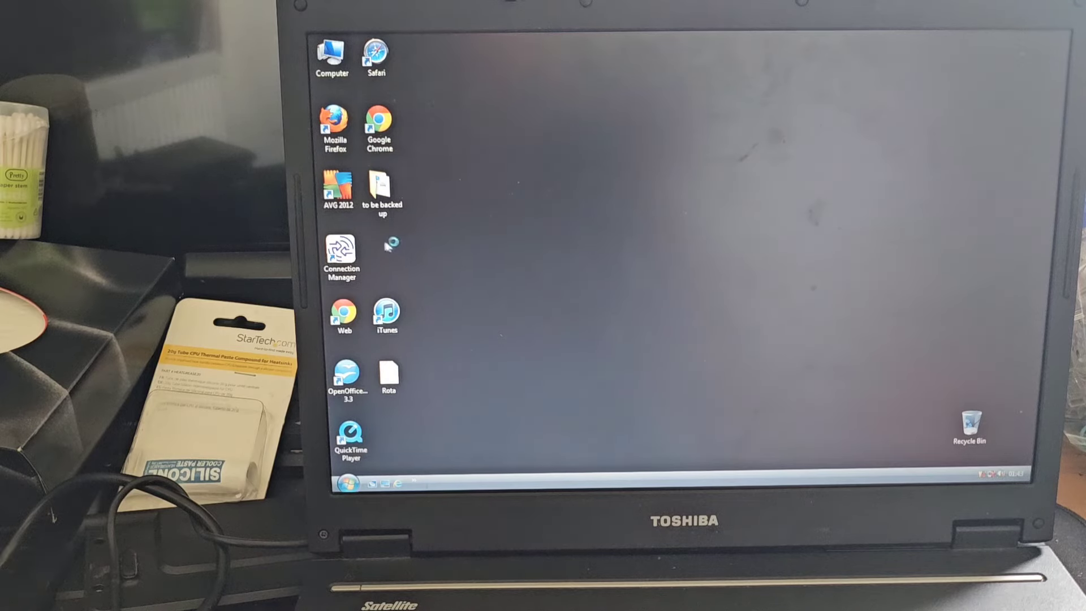
{"action": "mouse_move", "coordinate": [502, 401]}
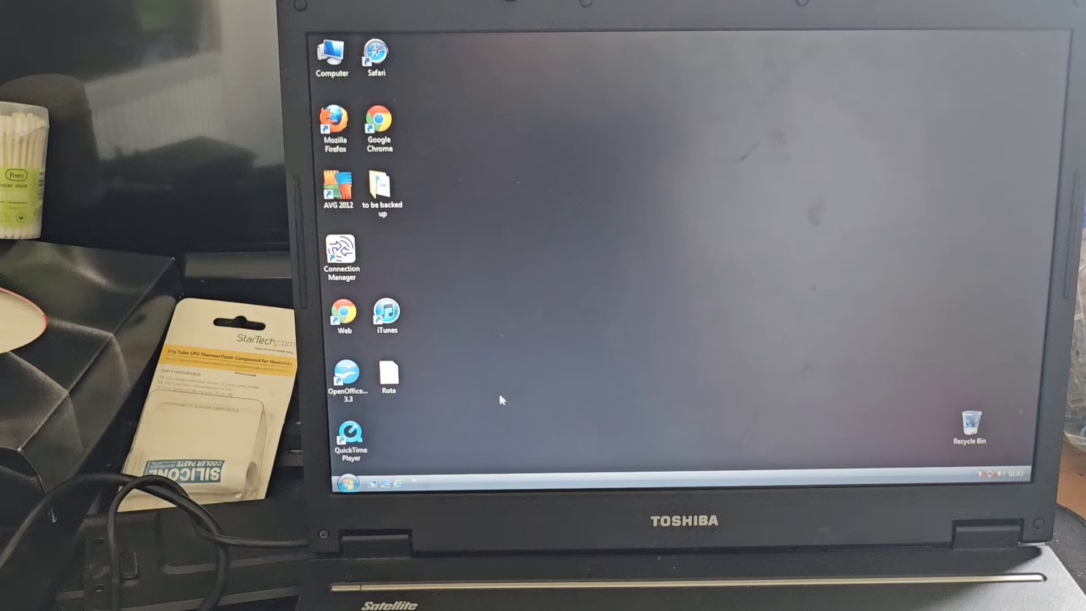
{"action": "mouse_move", "coordinate": [441, 372]}
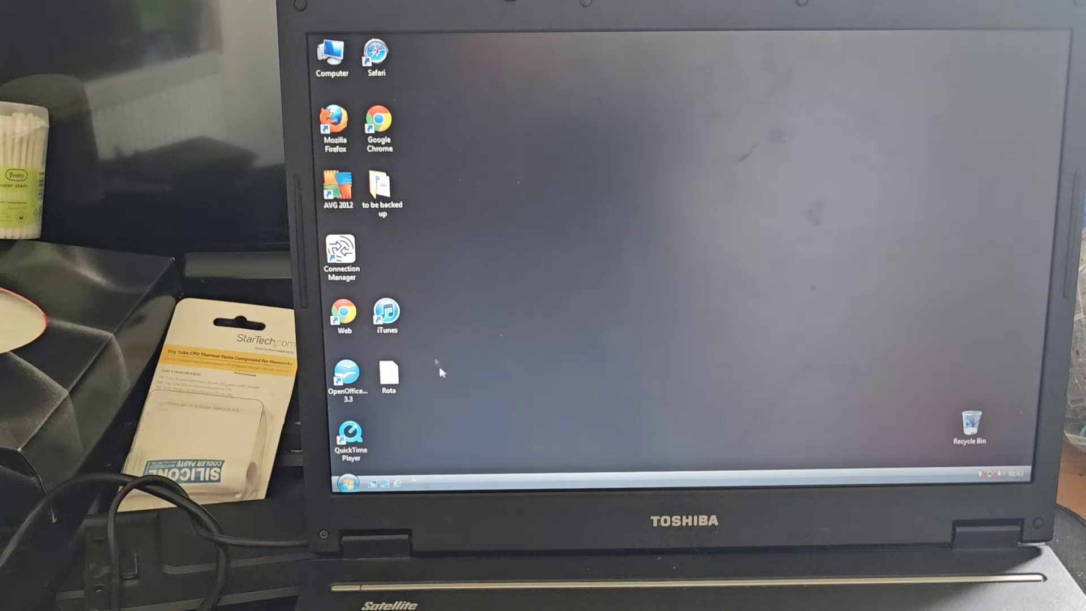
{"action": "left_click", "coordinate": [381, 188]}
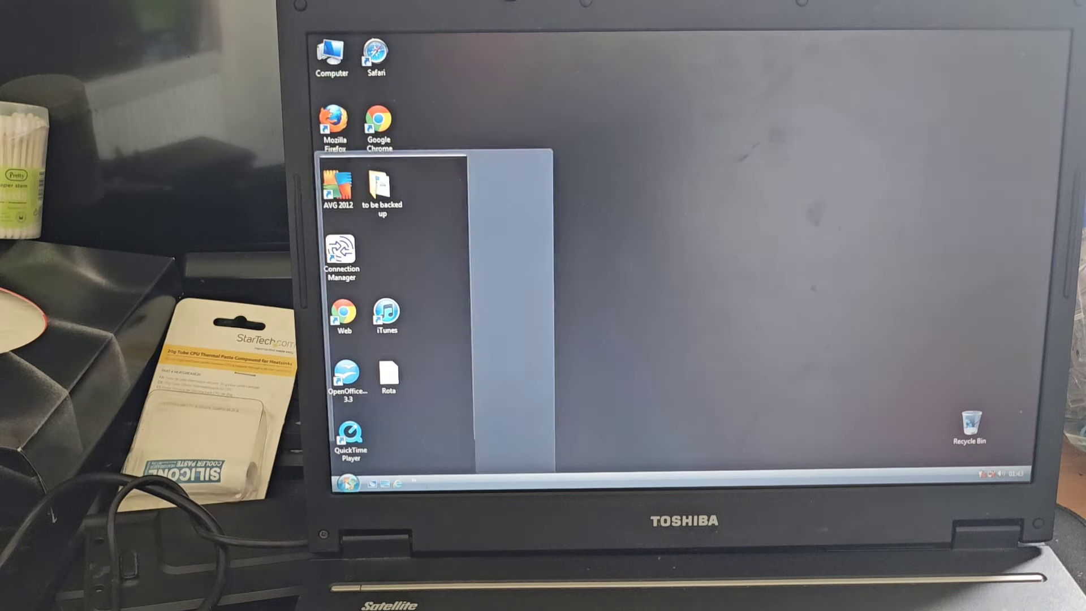
Step: Log off the Mike account from the Start menu's power options
{"action": "left_click", "coordinate": [345, 483]}
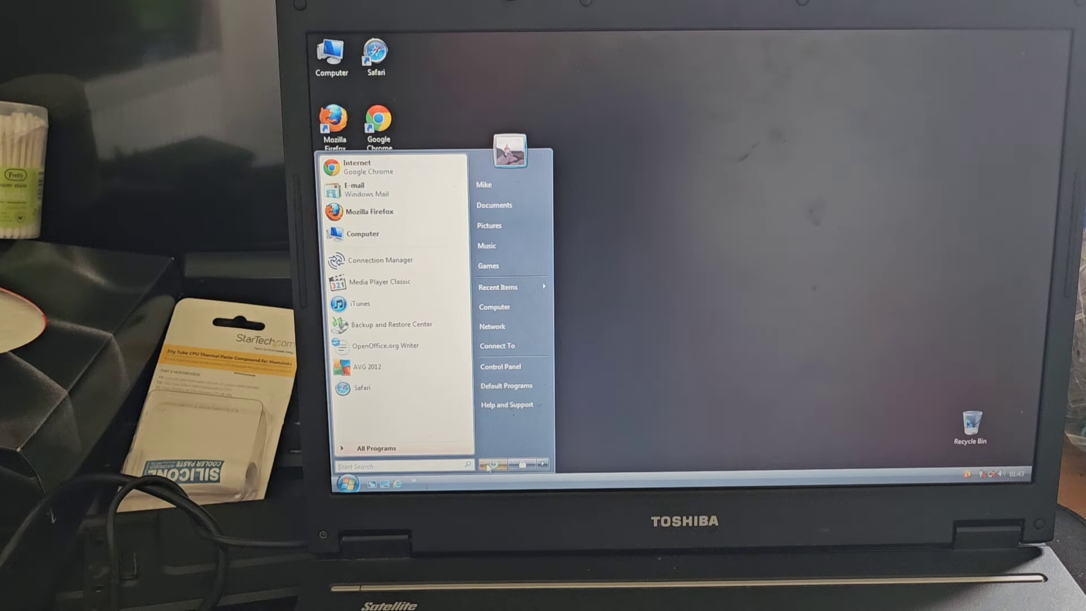
{"action": "left_click", "coordinate": [545, 463]}
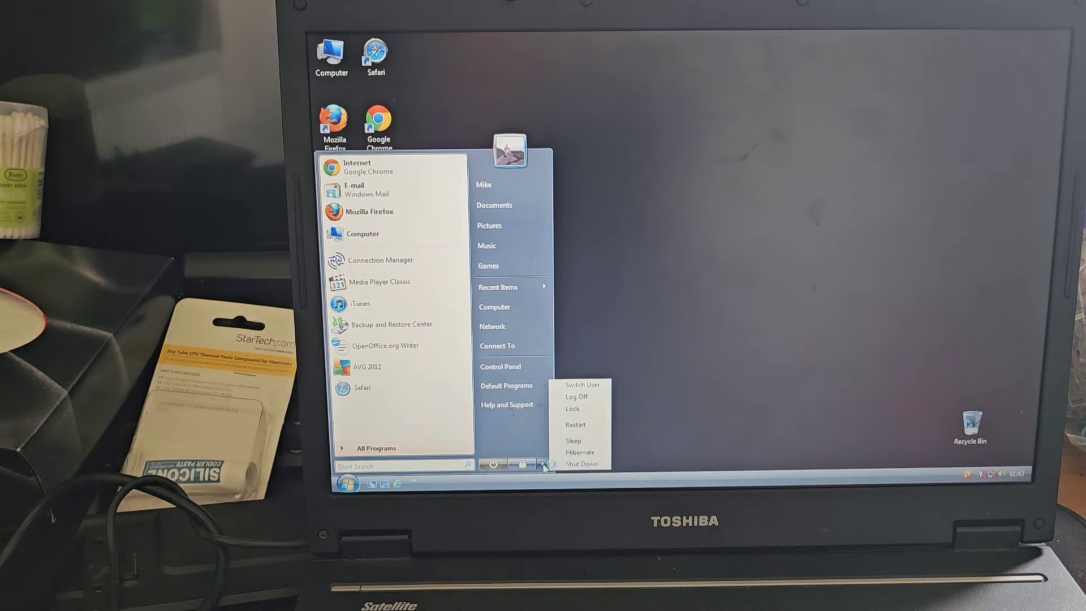
{"action": "mouse_move", "coordinate": [574, 400]}
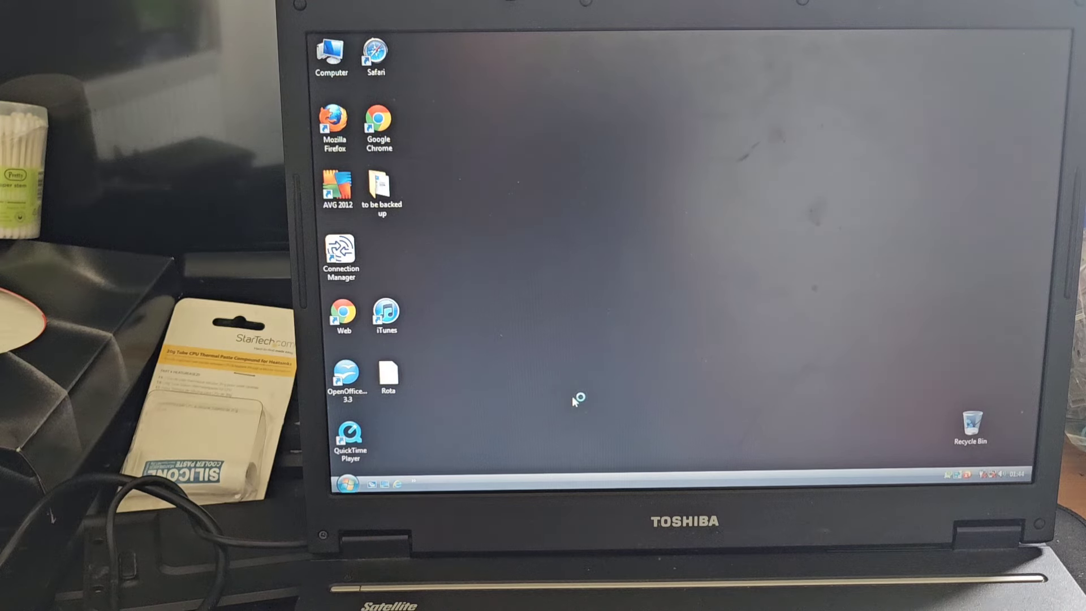
{"action": "mouse_move", "coordinate": [573, 401]}
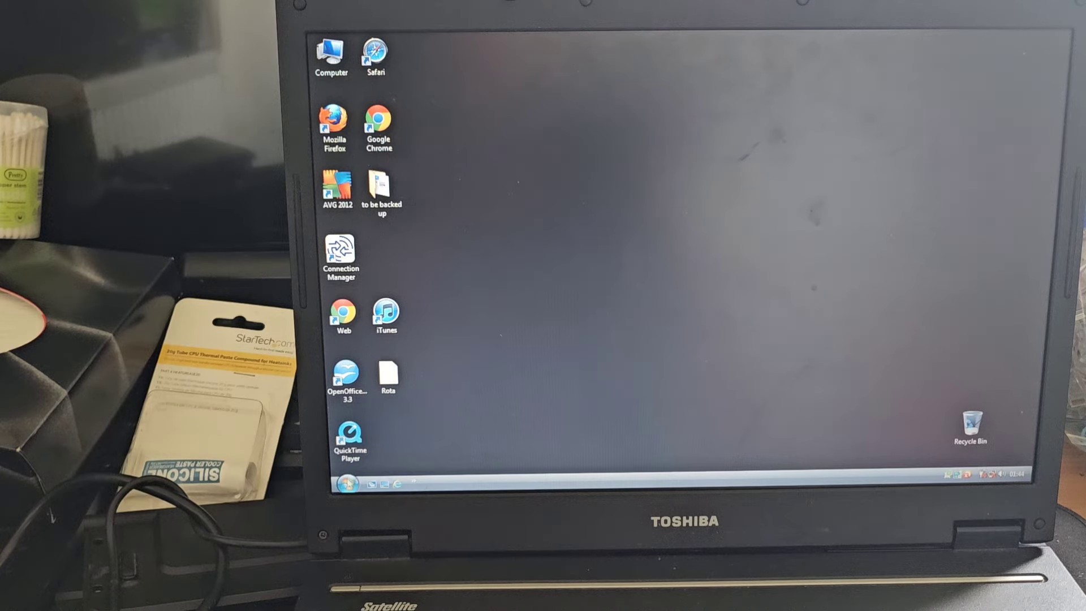
{"action": "left_click", "coordinate": [350, 483]}
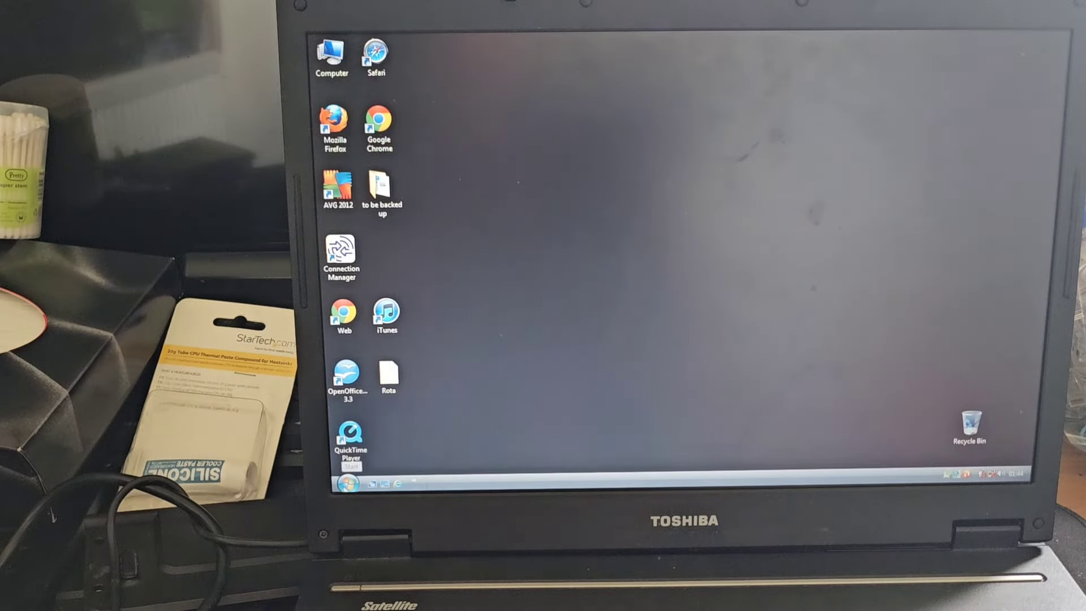
{"action": "left_click", "coordinate": [350, 483]}
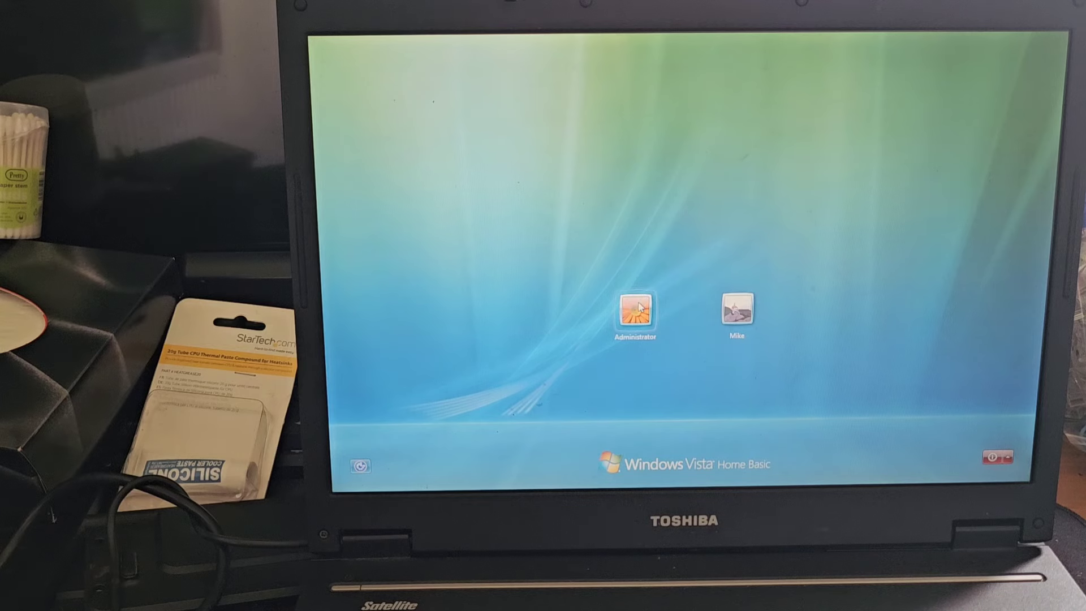
Step: Sign in to the Administrator account with no password requested
{"action": "left_click", "coordinate": [633, 313]}
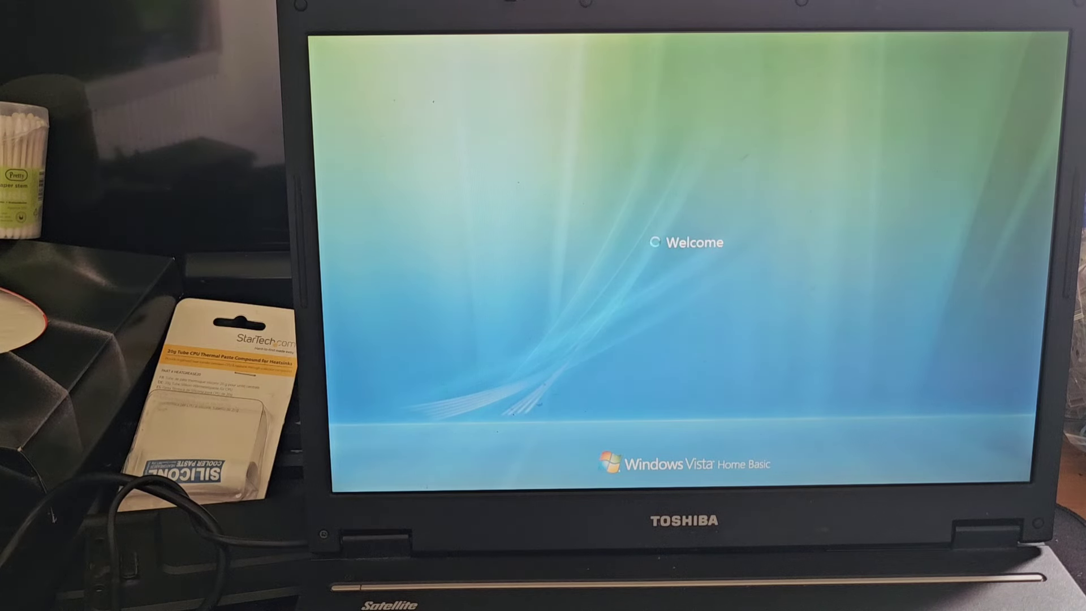